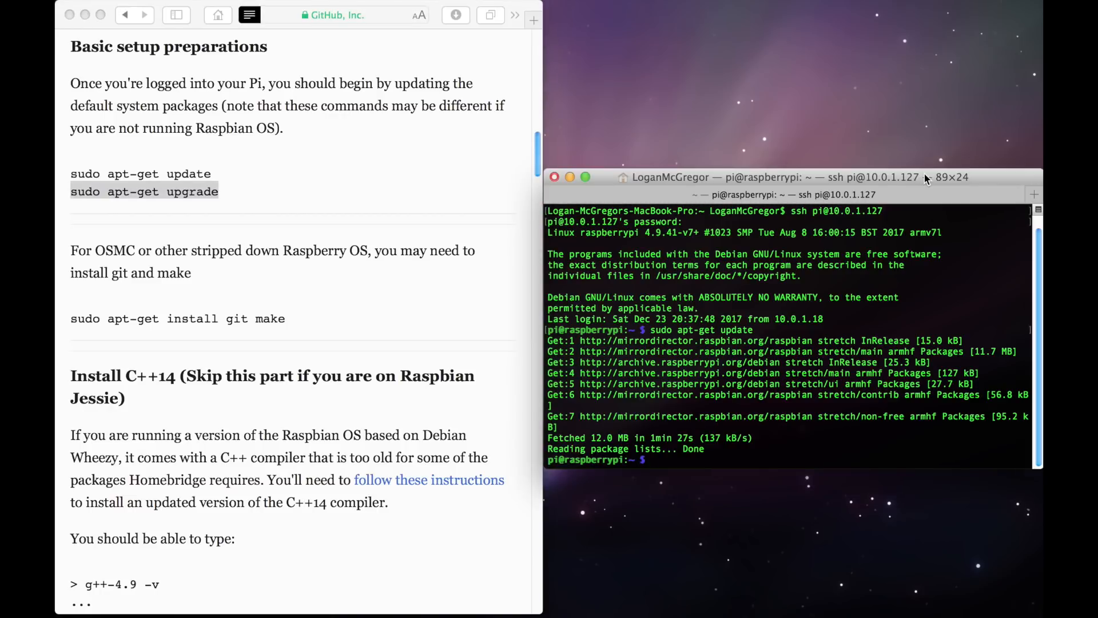
# Run sudo apt-get upgrade in the SSH session and reach the Y/n confirmation prompt
pyautogui.write('sudo apt-get upgrade')
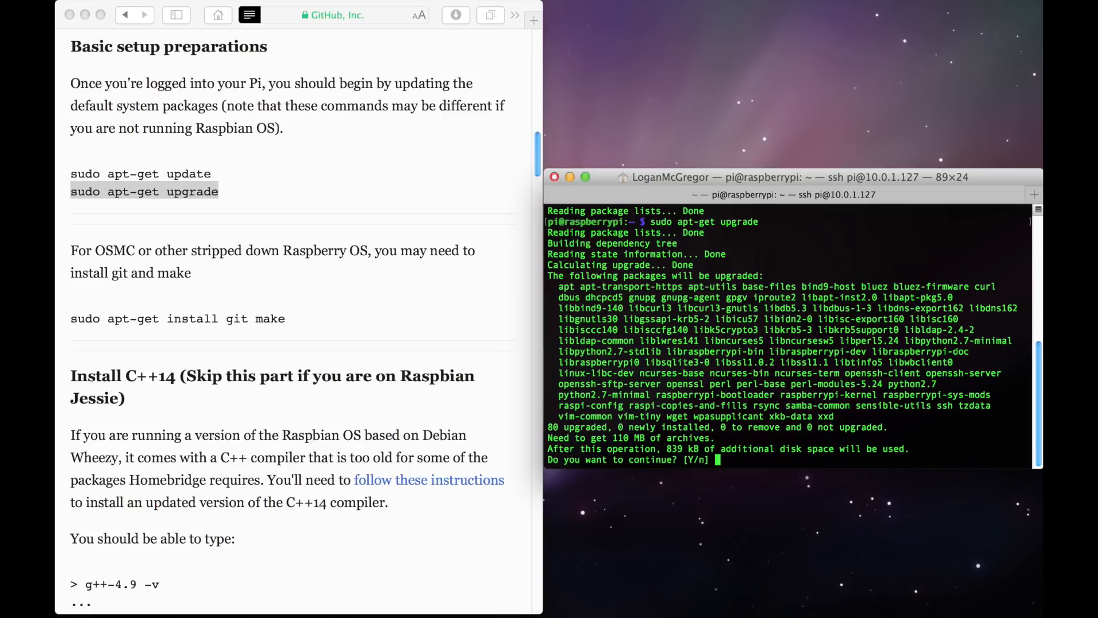
pyautogui.scroll(-3)
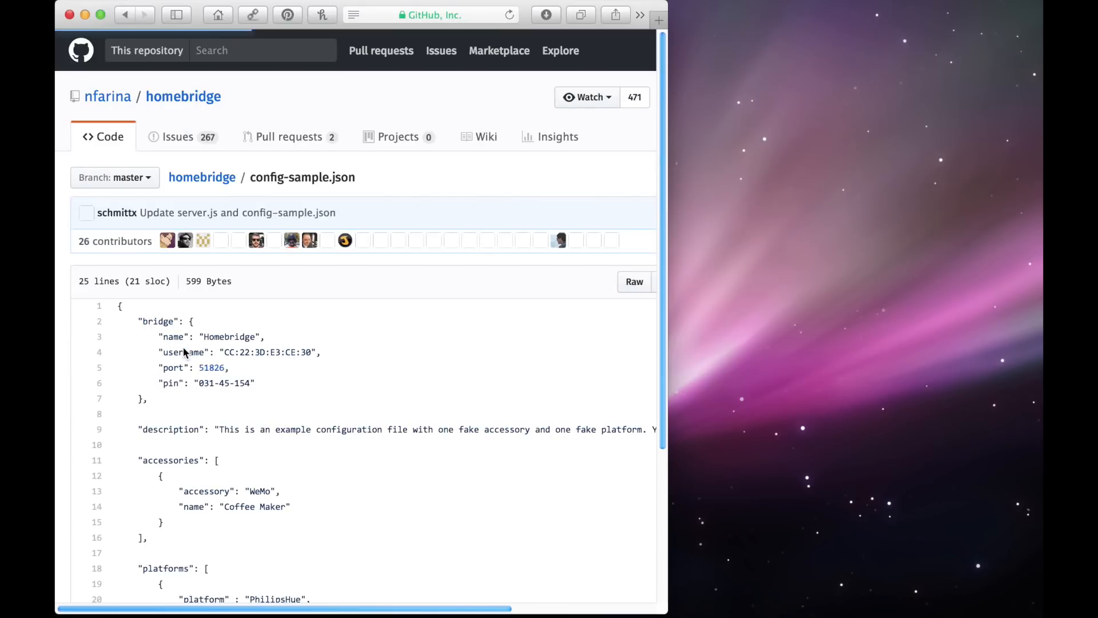
# Scroll through config-sample.json to read its bridge, accessories and platforms sections
pyautogui.scroll(-3)
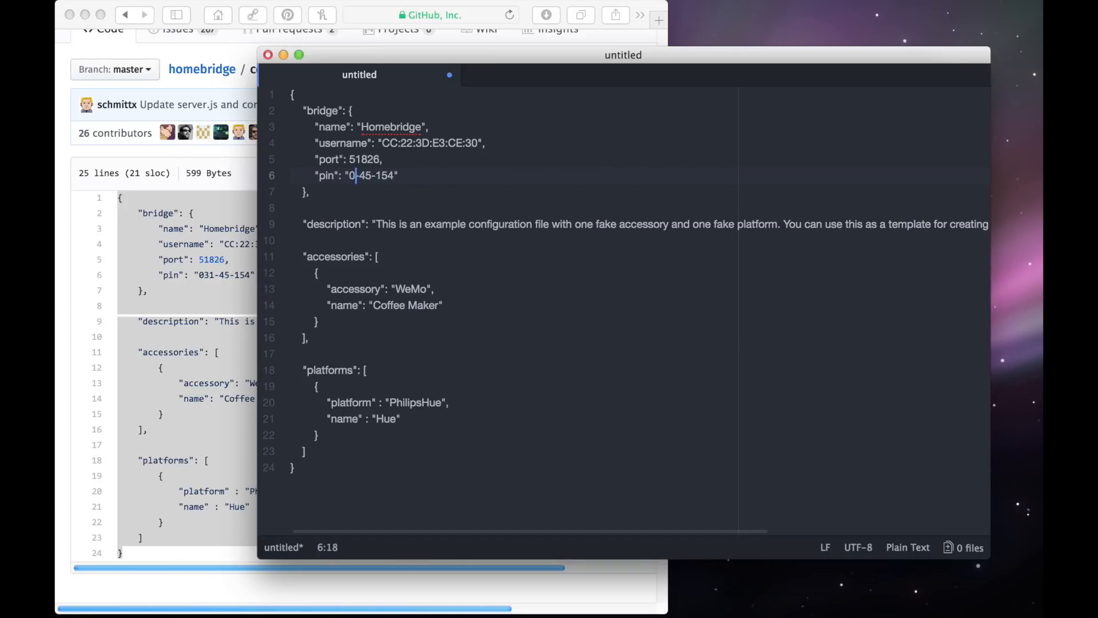
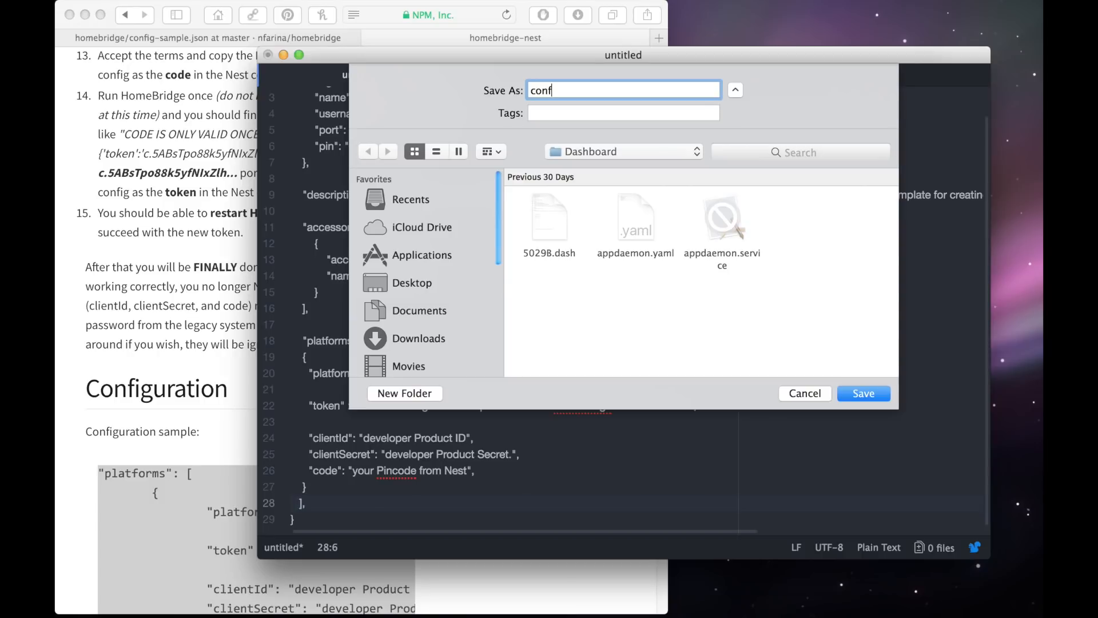
# Choose Desktop as the destination for saving config.json
pyautogui.click(412, 283)
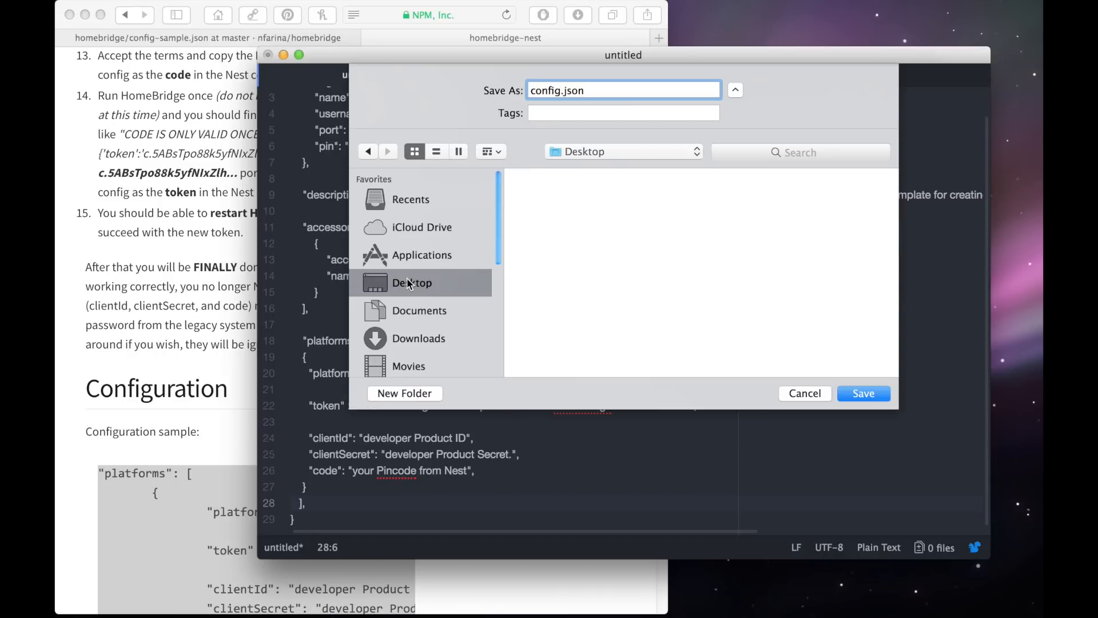